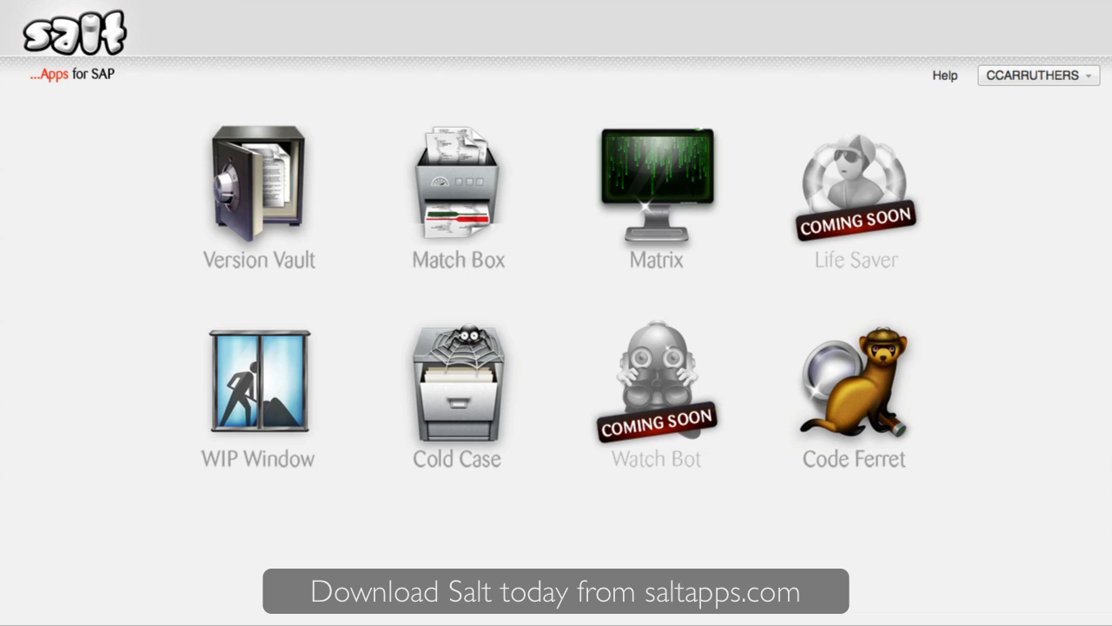
mouse_move(312, 230)
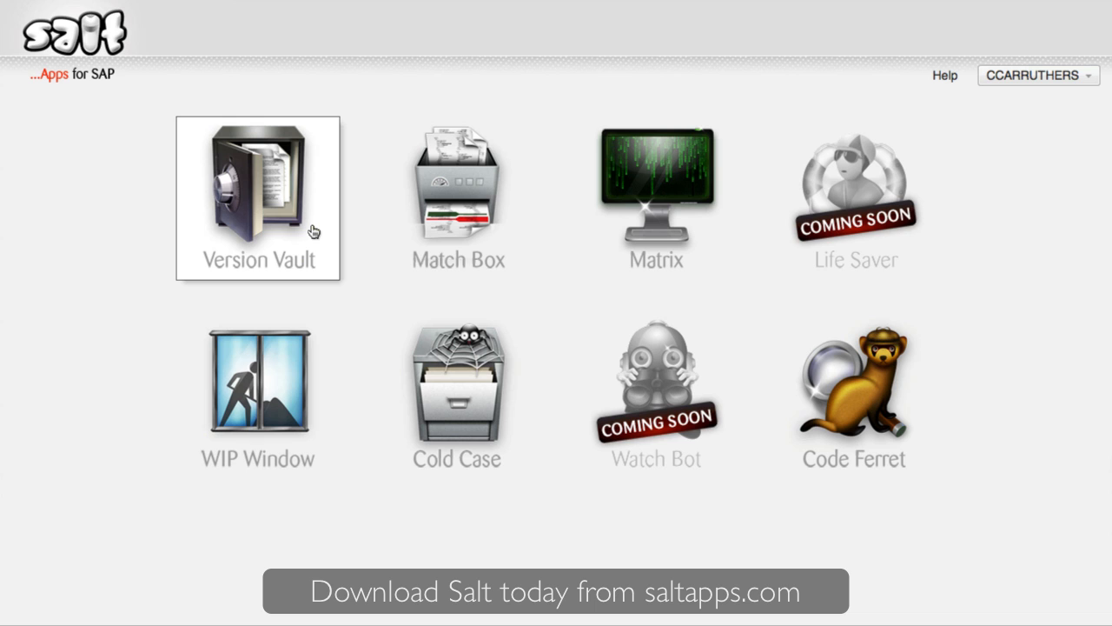
Step: Open Version Vault on DEV, filter for '*dev*ce', and browse the /RSC/DEV_CE object tree
click(257, 200)
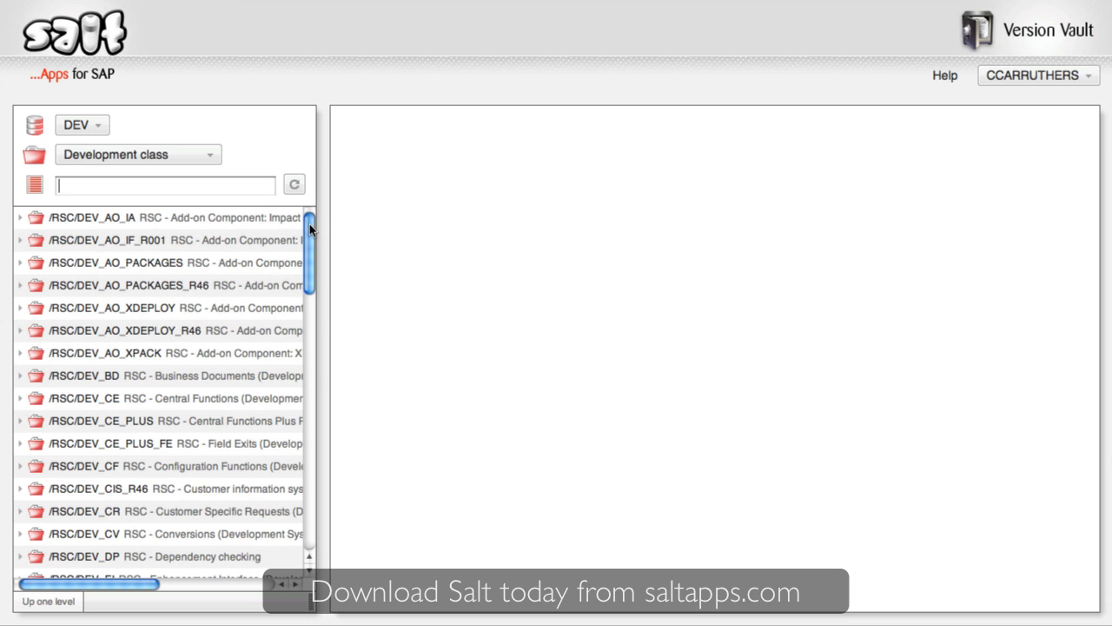
click(81, 124)
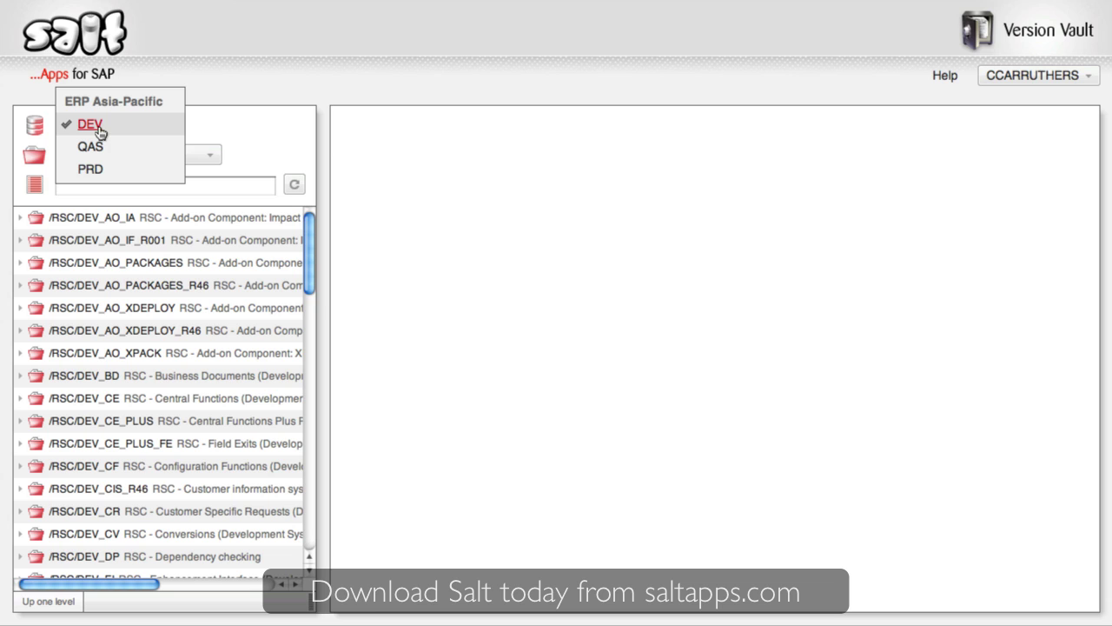
click(87, 125)
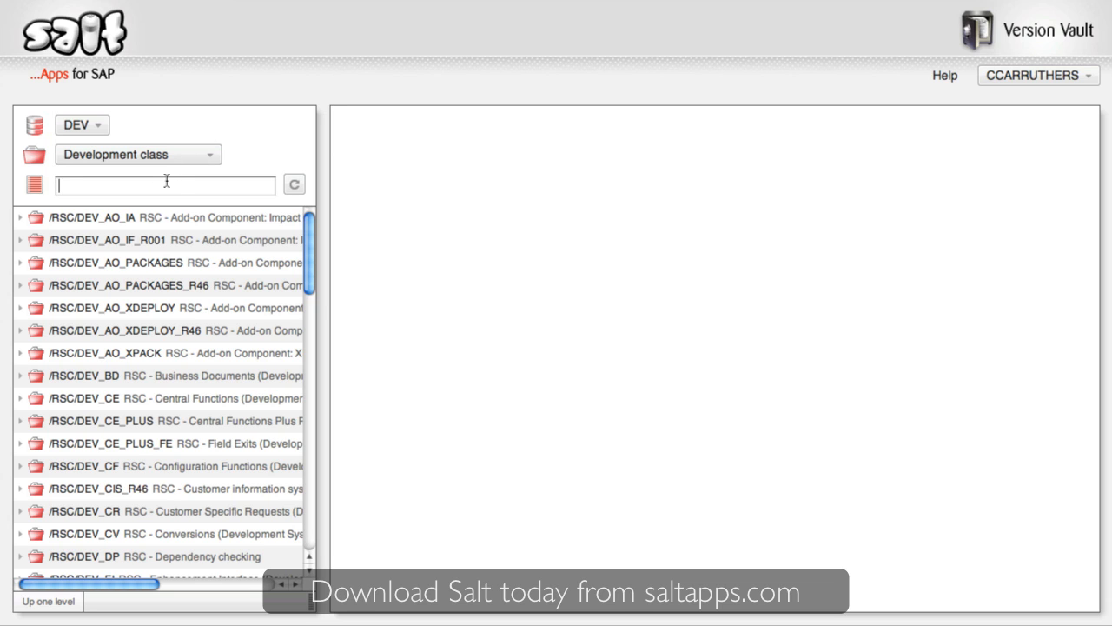
text(*dev*ce)
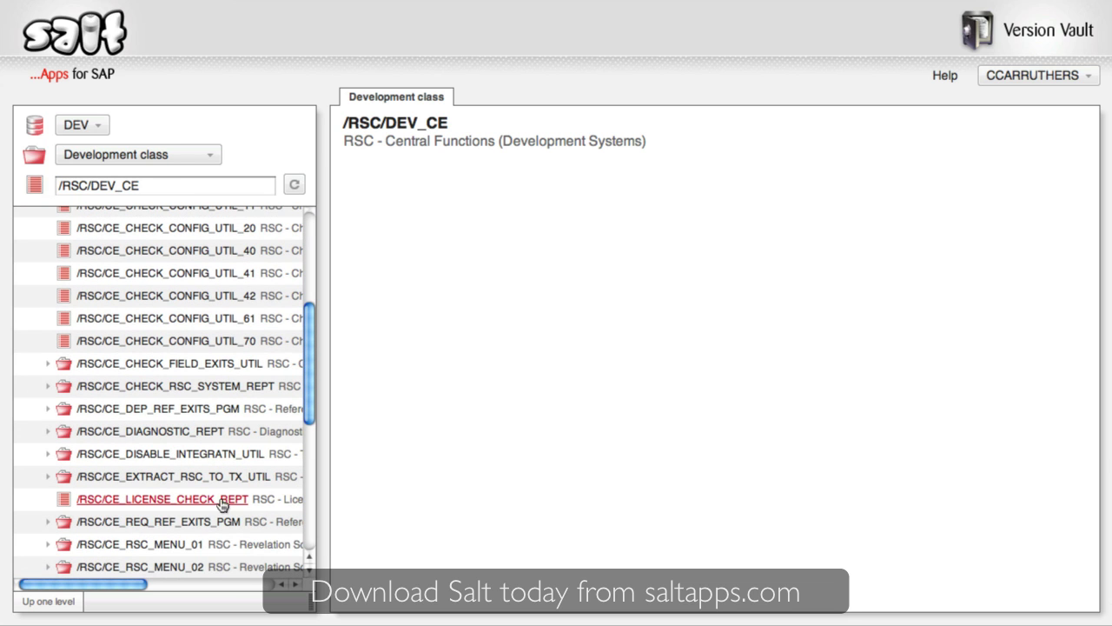
scroll(down, 3)
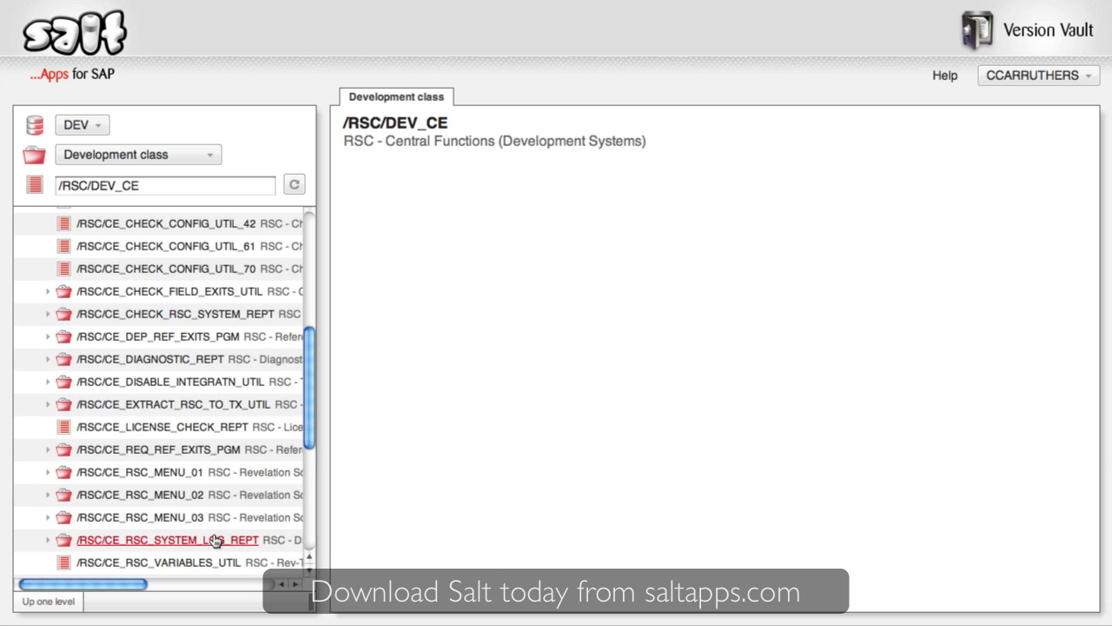
scroll(down, 3)
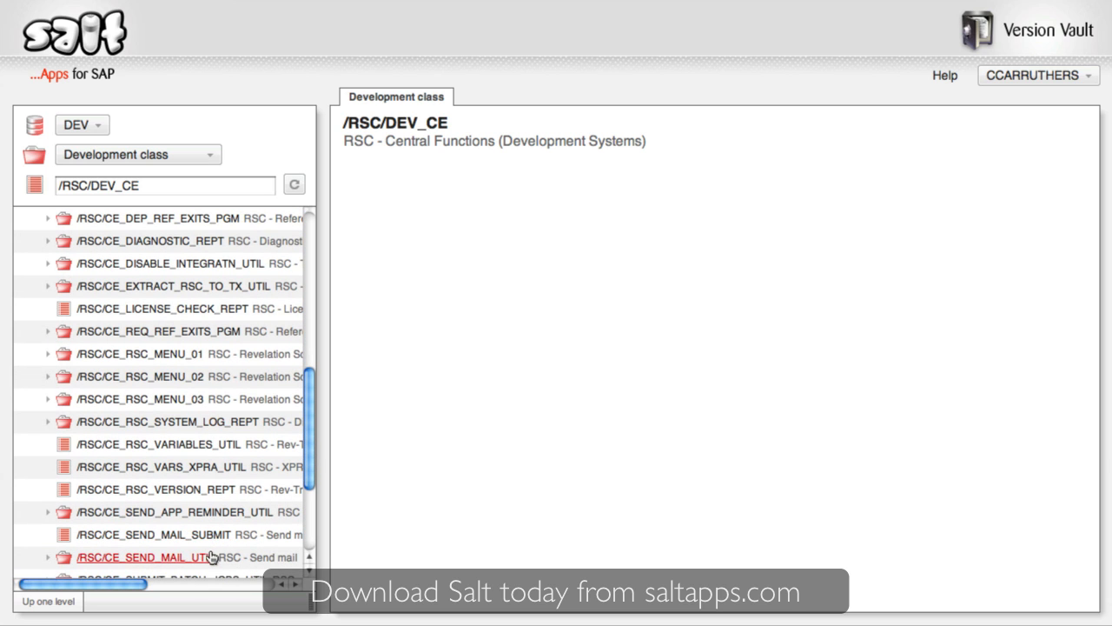
Step: Select /RSC/CE_SEND_MAIL_UTIL and scroll its version history to show version 92
click(148, 556)
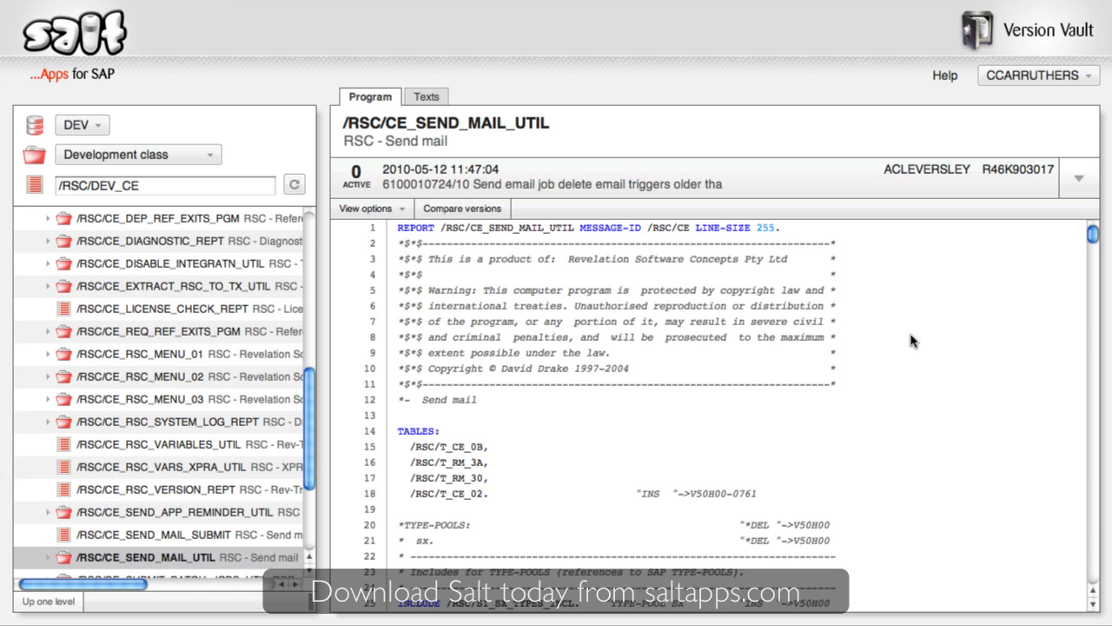
scroll(down, 3)
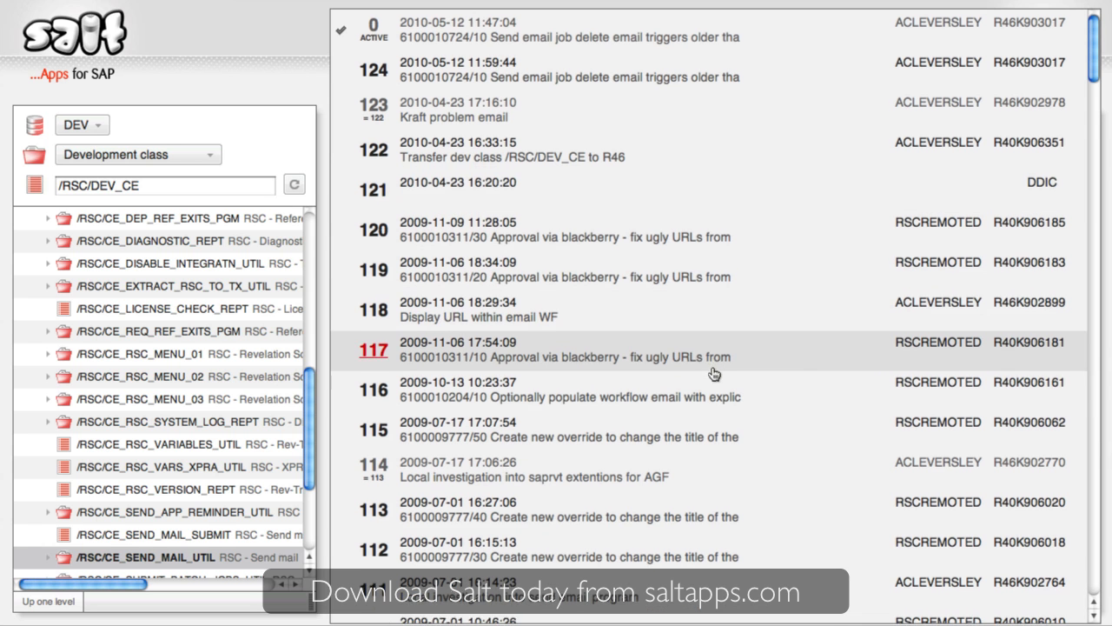
scroll(down, 3)
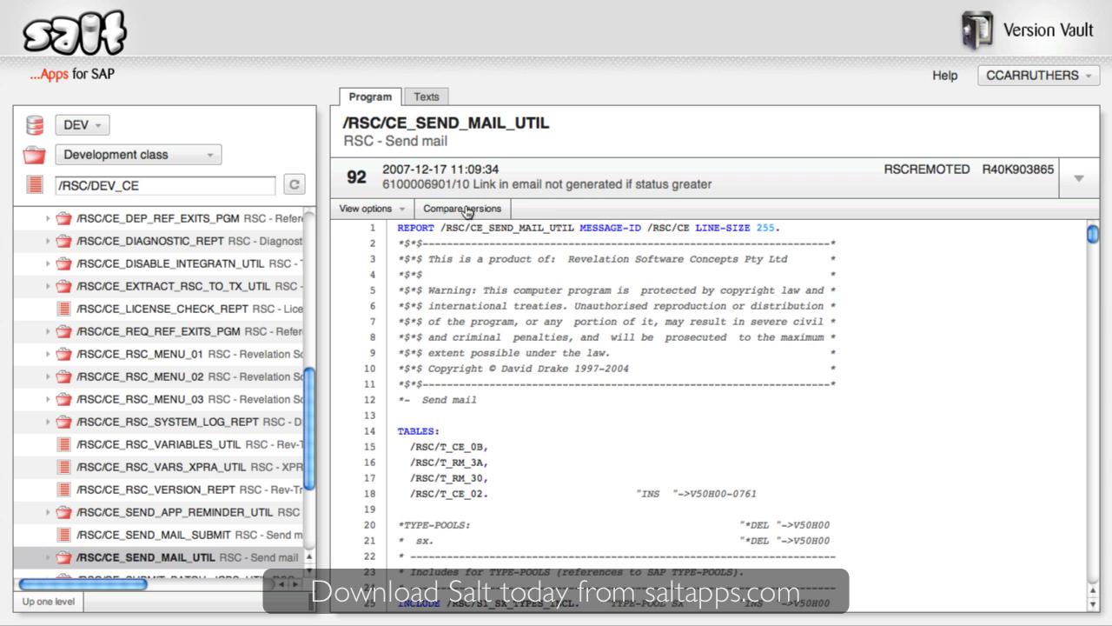
click(462, 208)
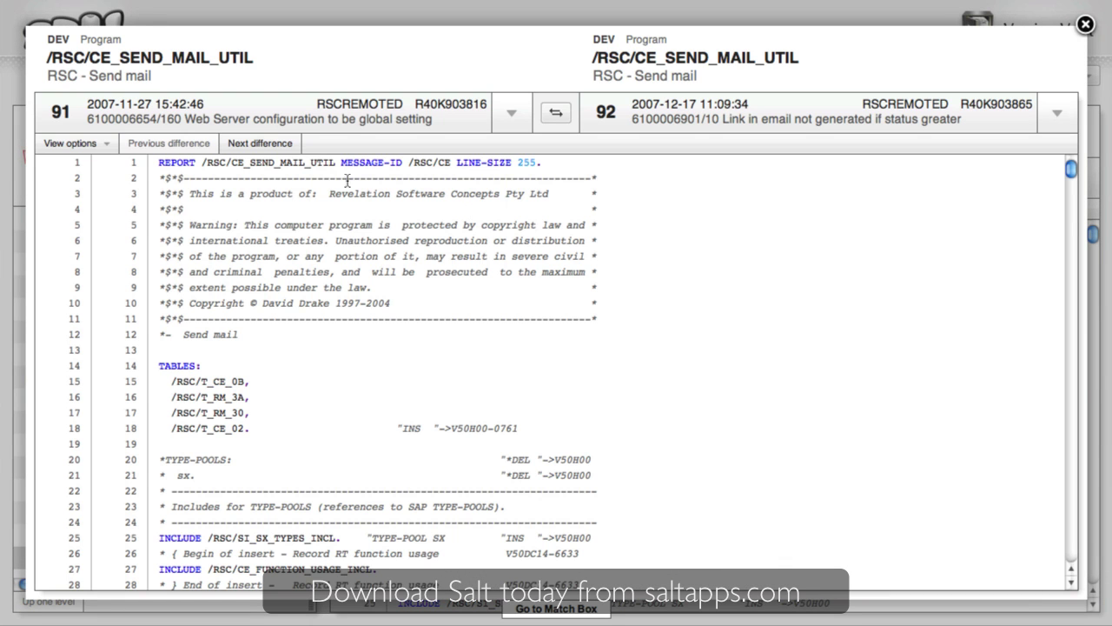
click(259, 142)
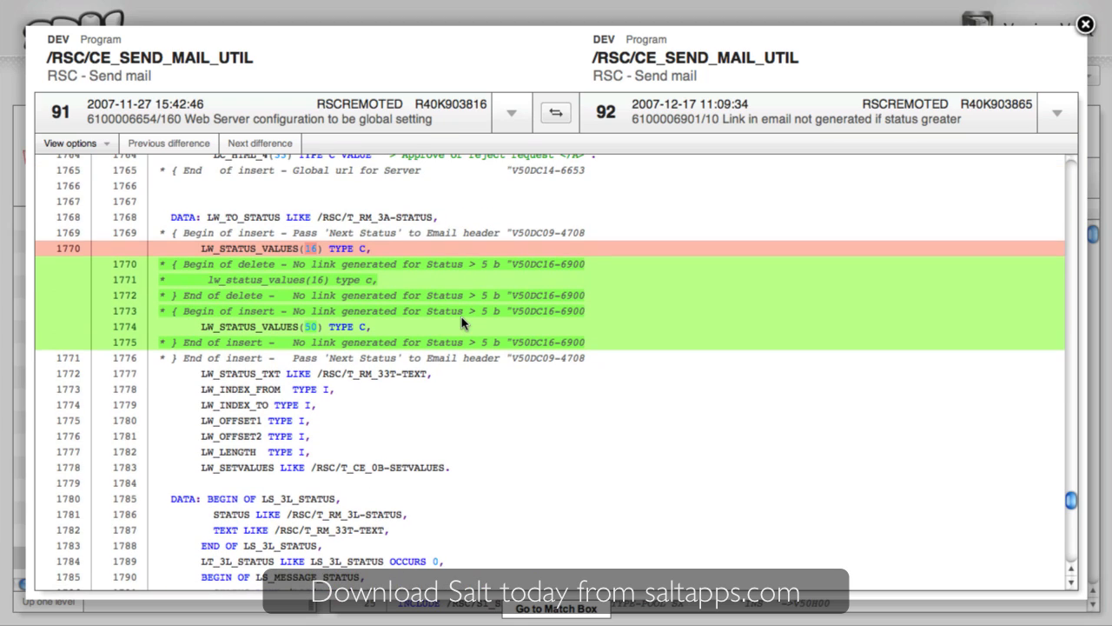
click(1084, 25)
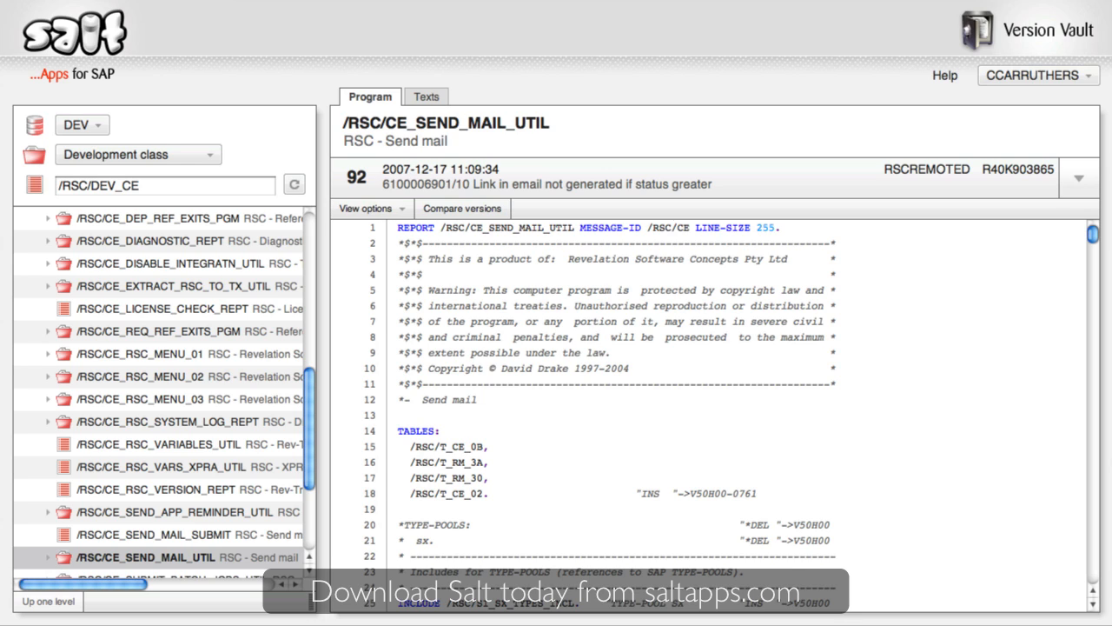
mouse_move(128, 34)
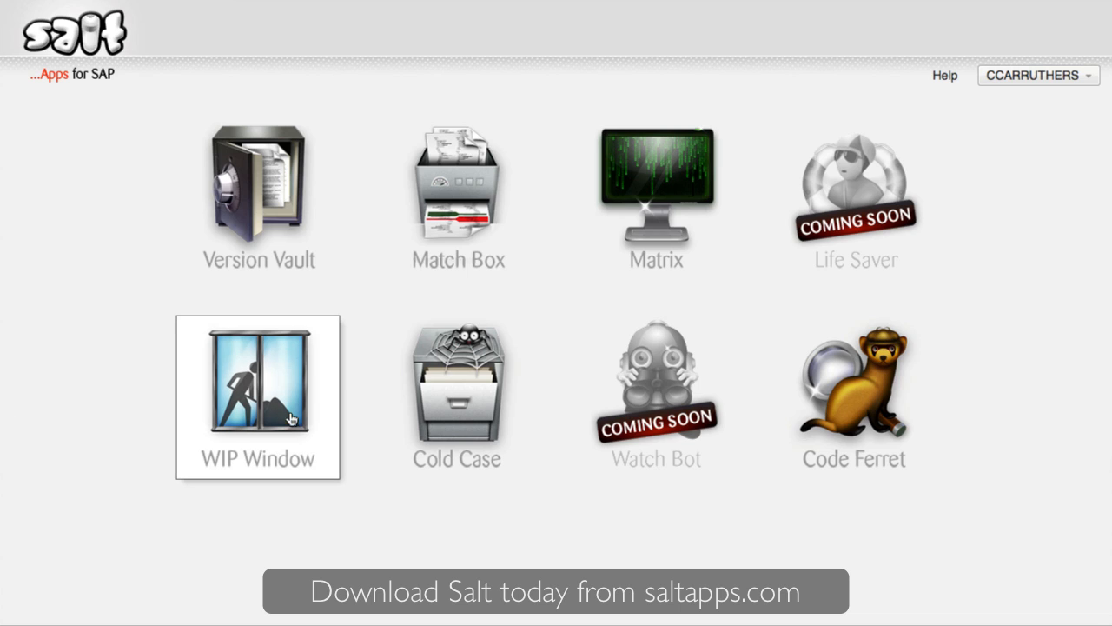
mouse_move(325, 420)
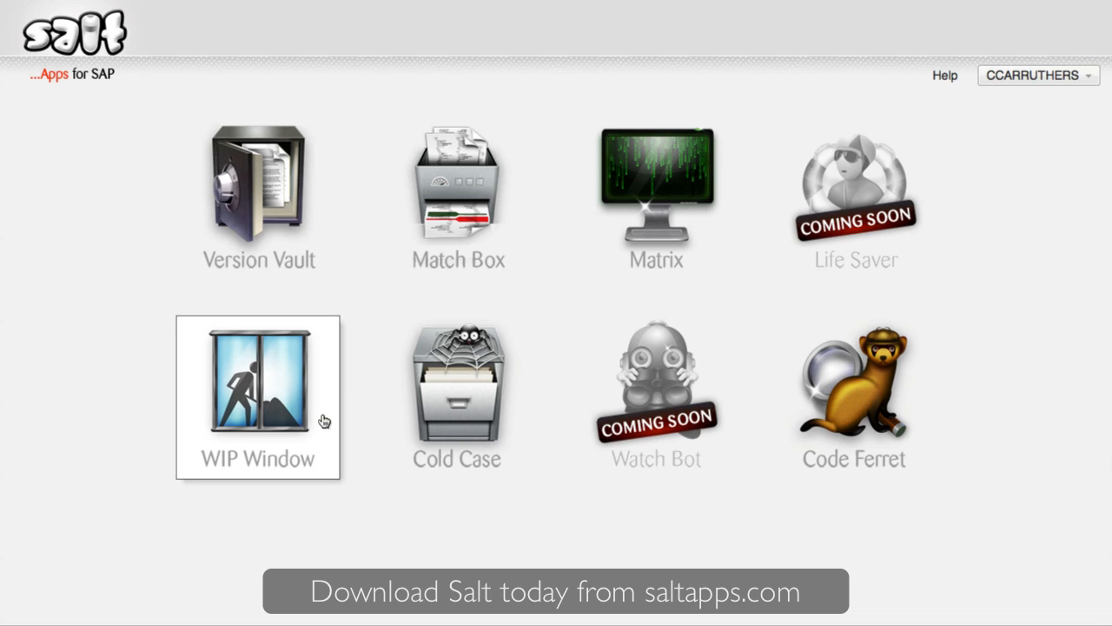
Step: Launch the WIP Window app from the Salt home screen
click(259, 404)
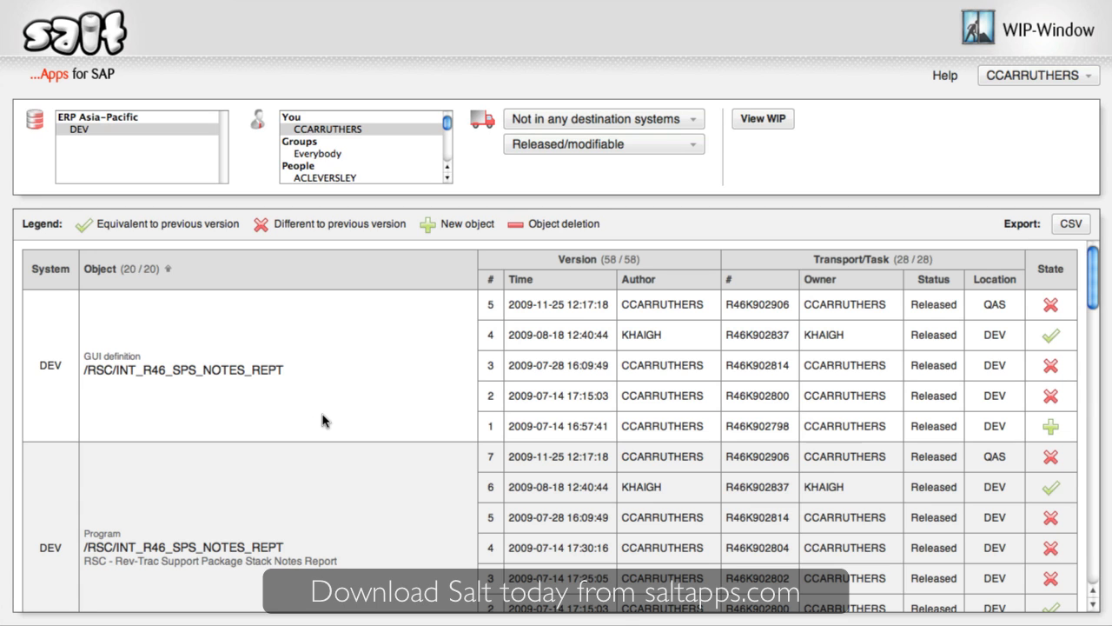
mouse_move(401, 140)
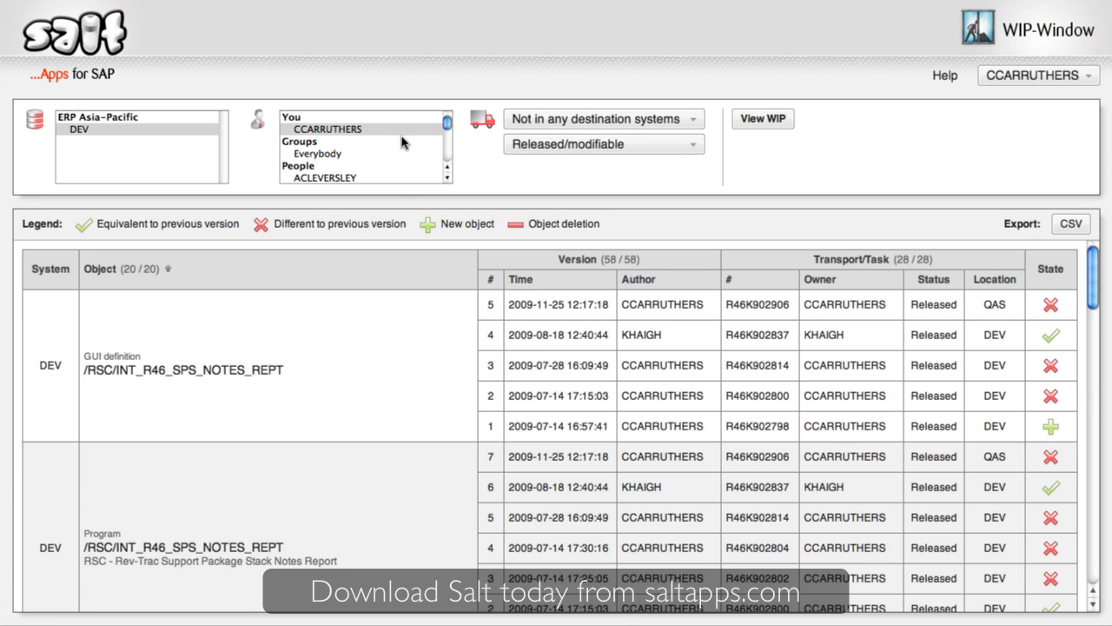
click(326, 129)
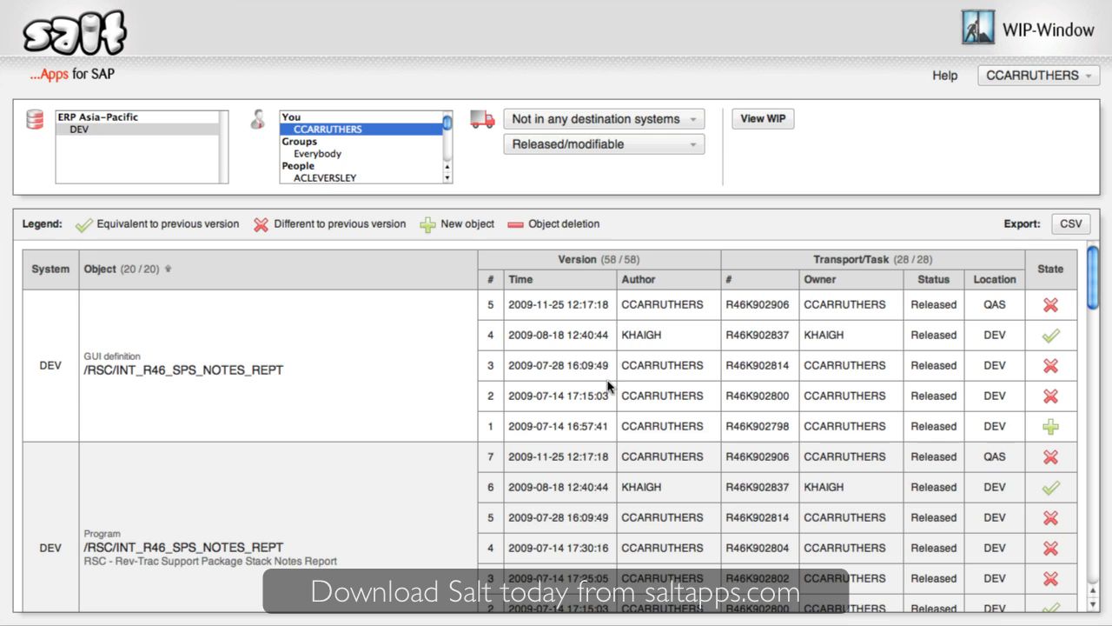
scroll(down, 3)
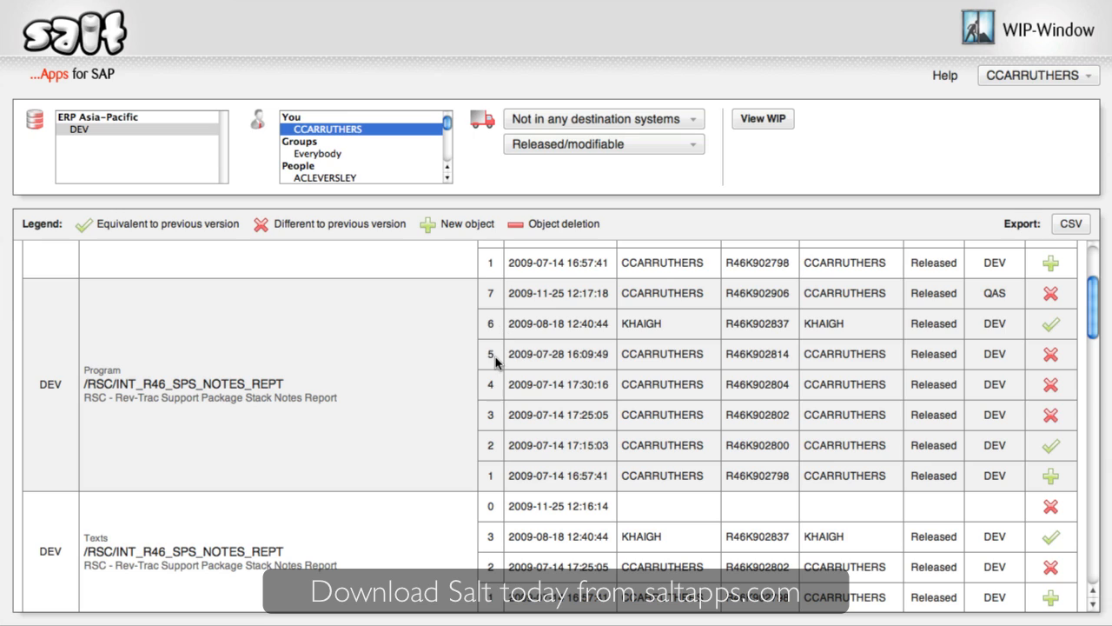
mouse_move(500, 388)
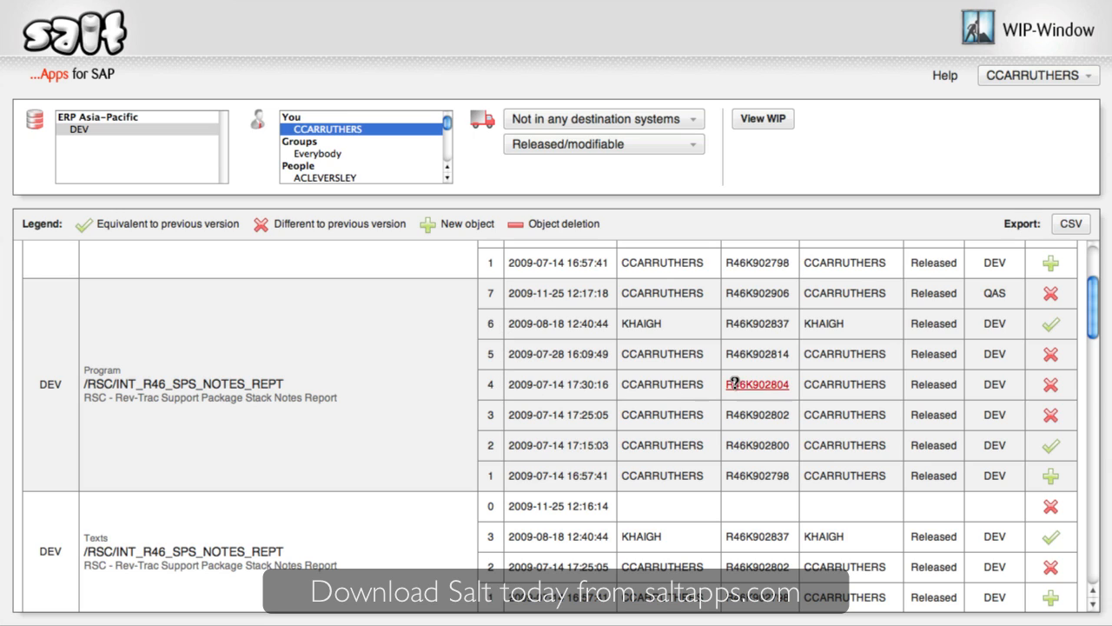
mouse_move(802, 390)
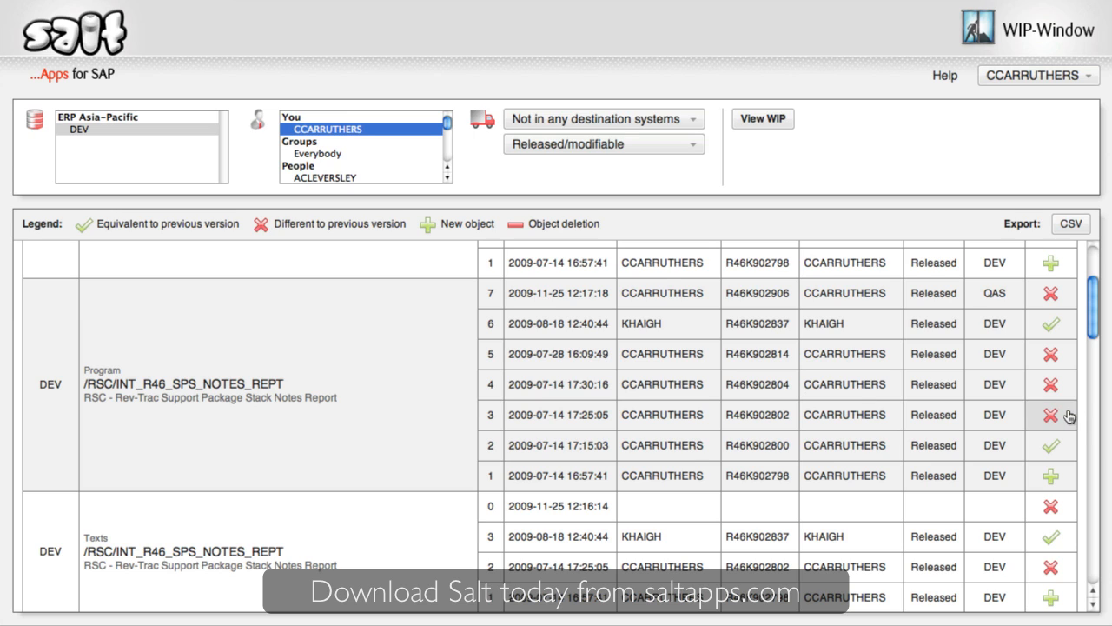
mouse_move(1056, 378)
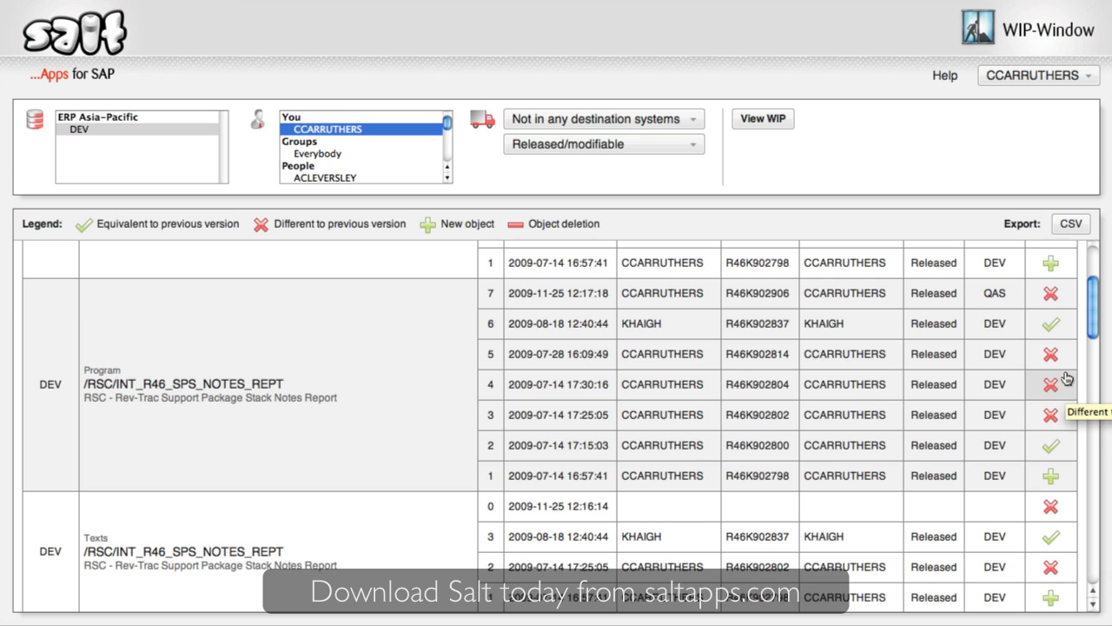
mouse_move(1058, 332)
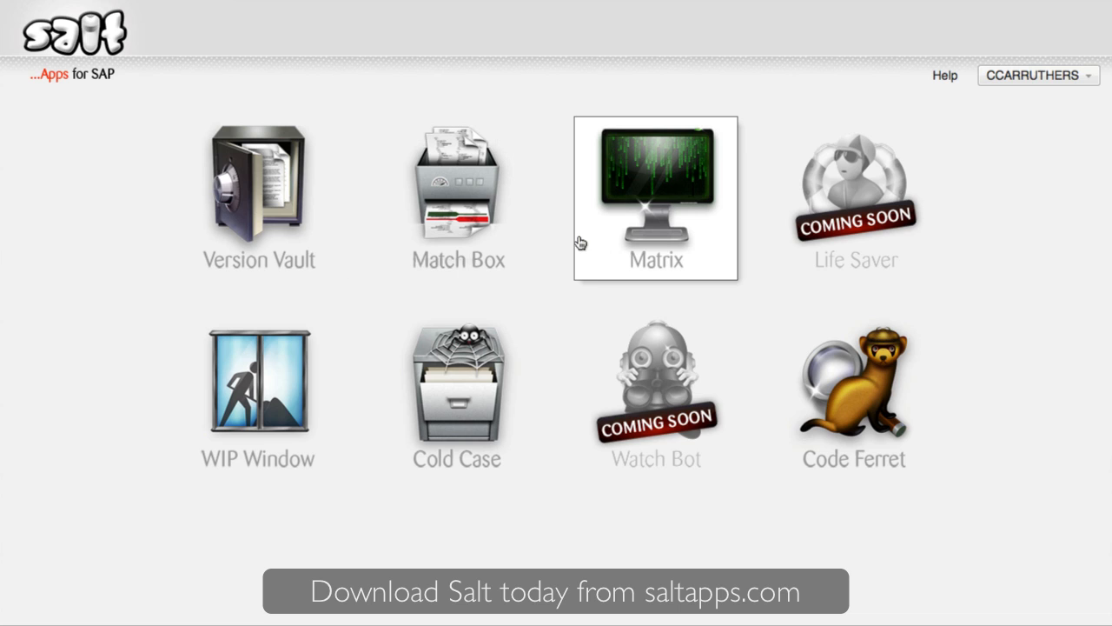
mouse_move(595, 243)
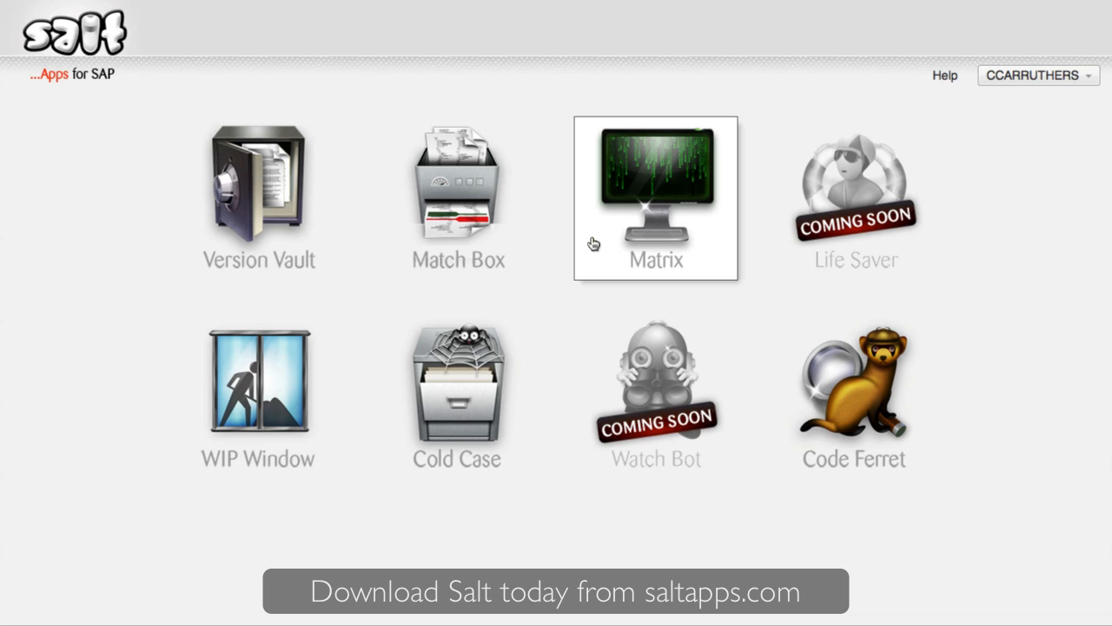
Step: Open Matrix and run the DEV comparison against QAS and PRD, including missing objects
click(655, 197)
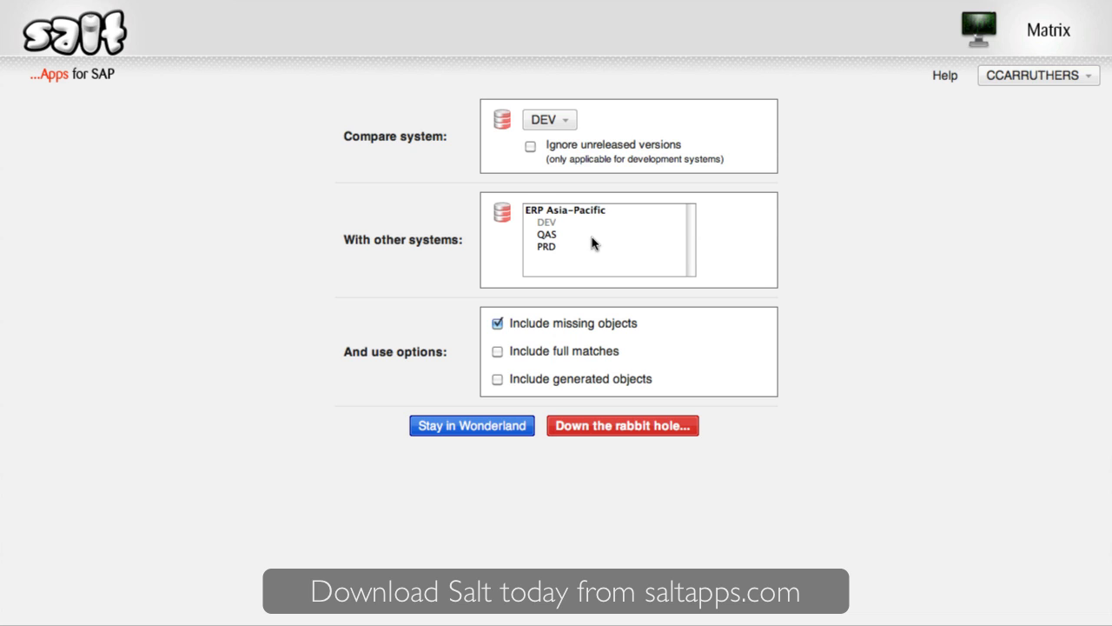
mouse_move(580, 241)
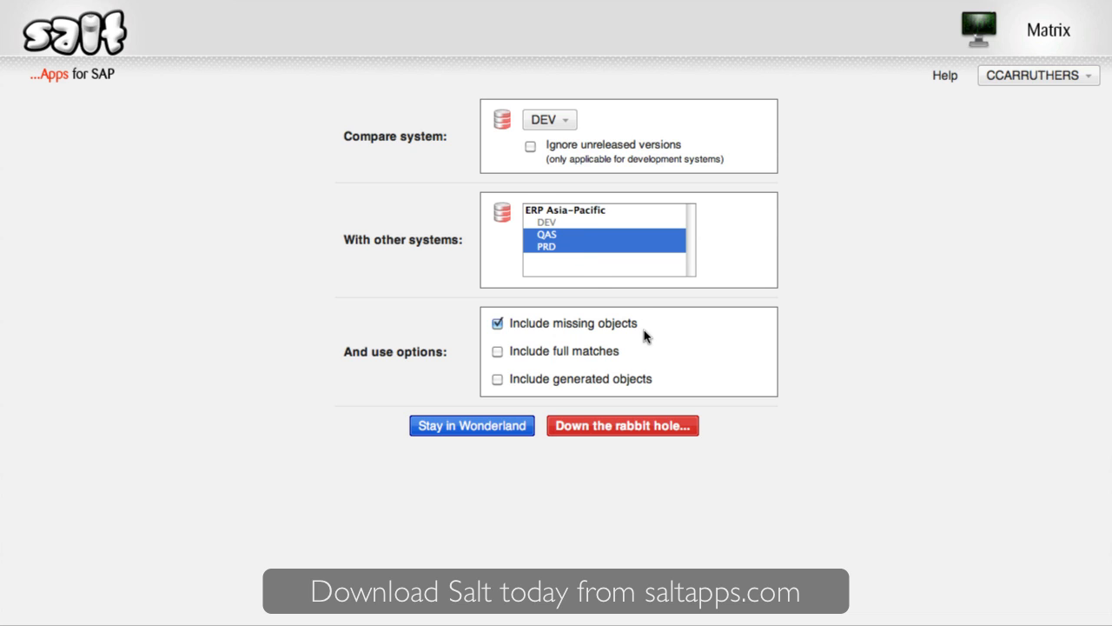
click(622, 426)
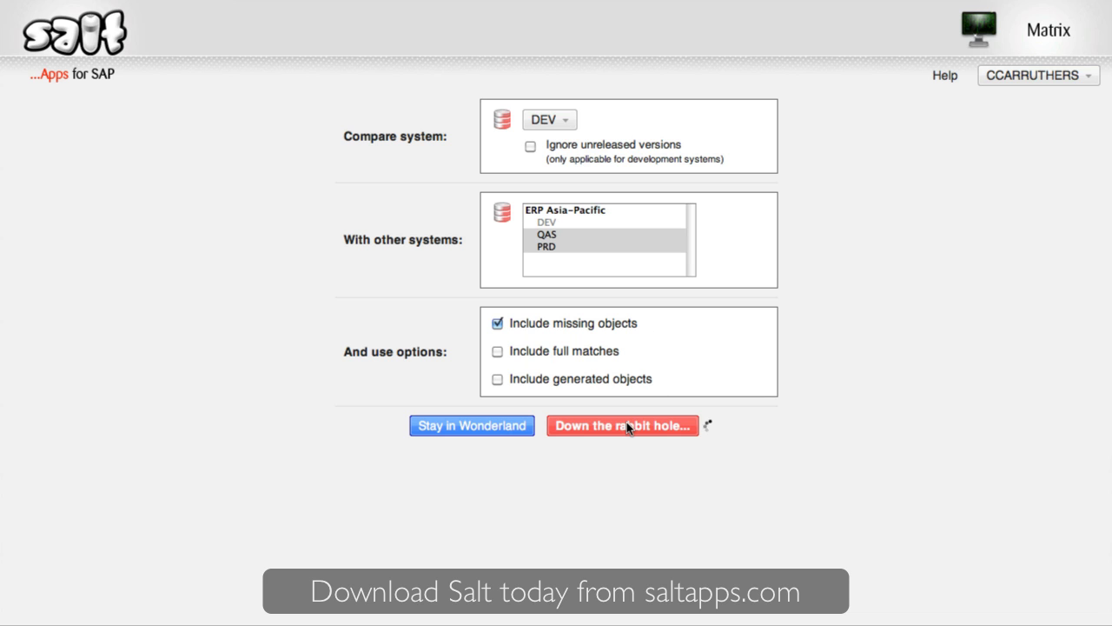
click(622, 426)
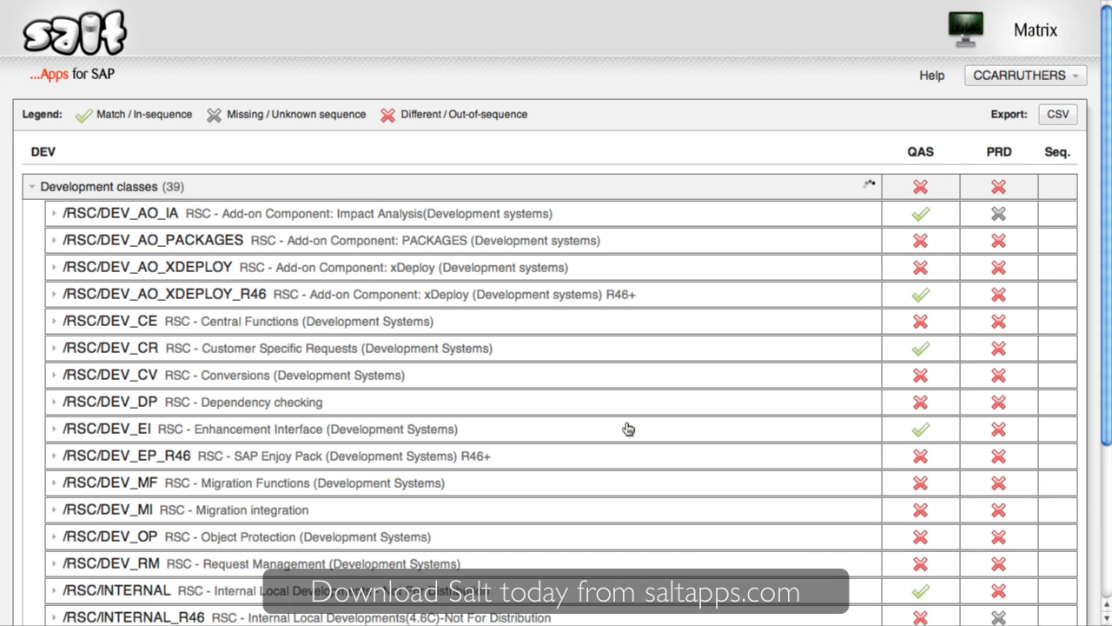
mouse_move(627, 428)
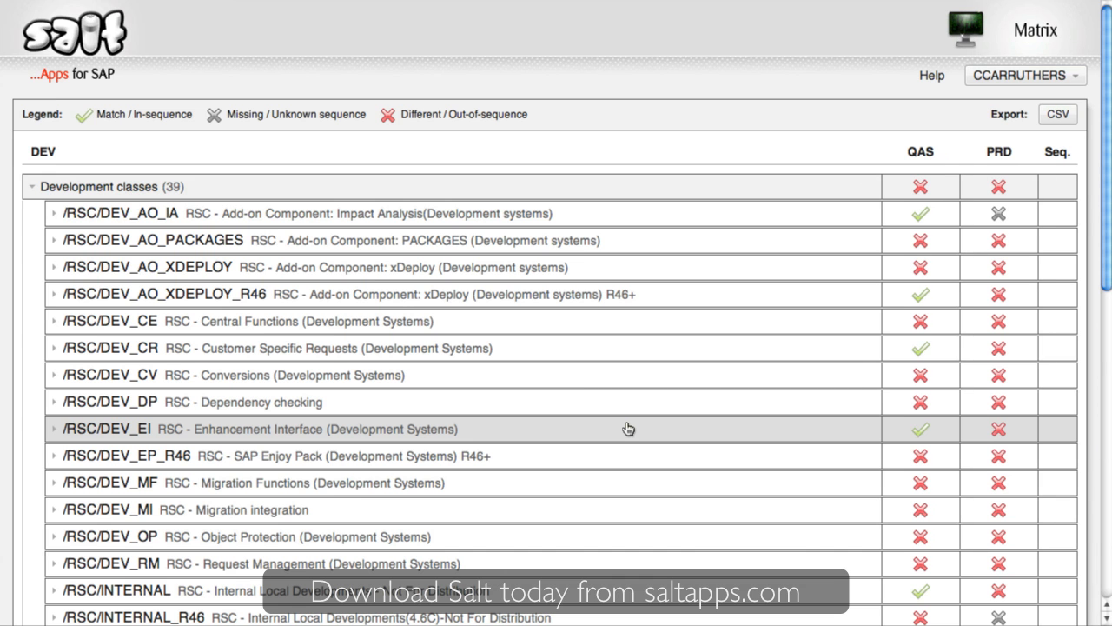
mouse_move(642, 322)
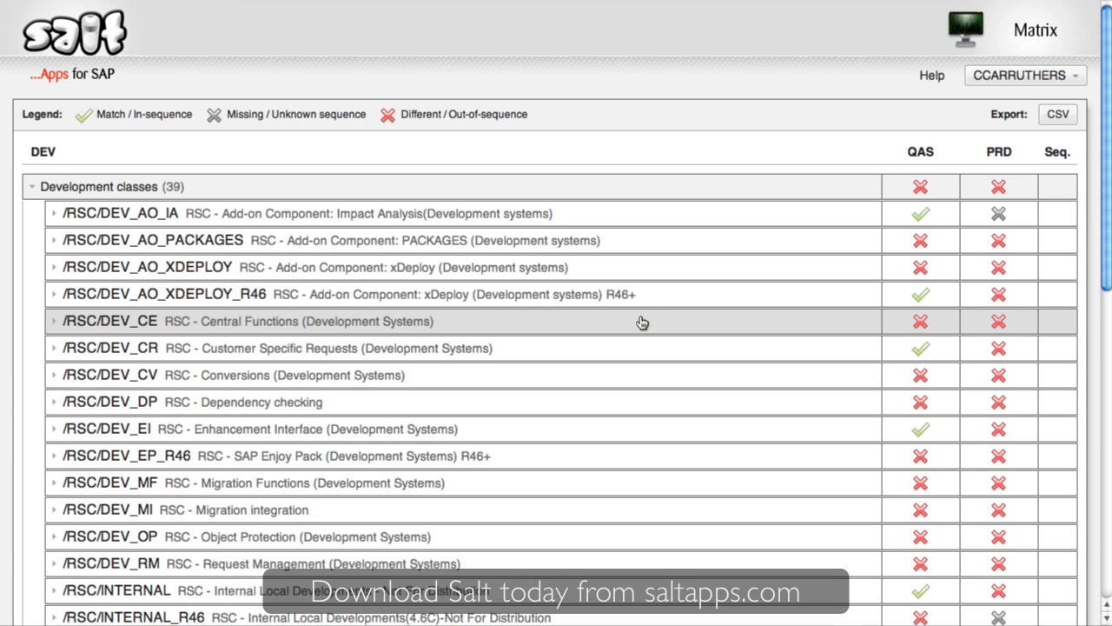
Step: Expand /RSC/DEV_CE, its Programs, and the /RSC/CE_SEND_MAIL_UTIL entry in the matrix
click(52, 321)
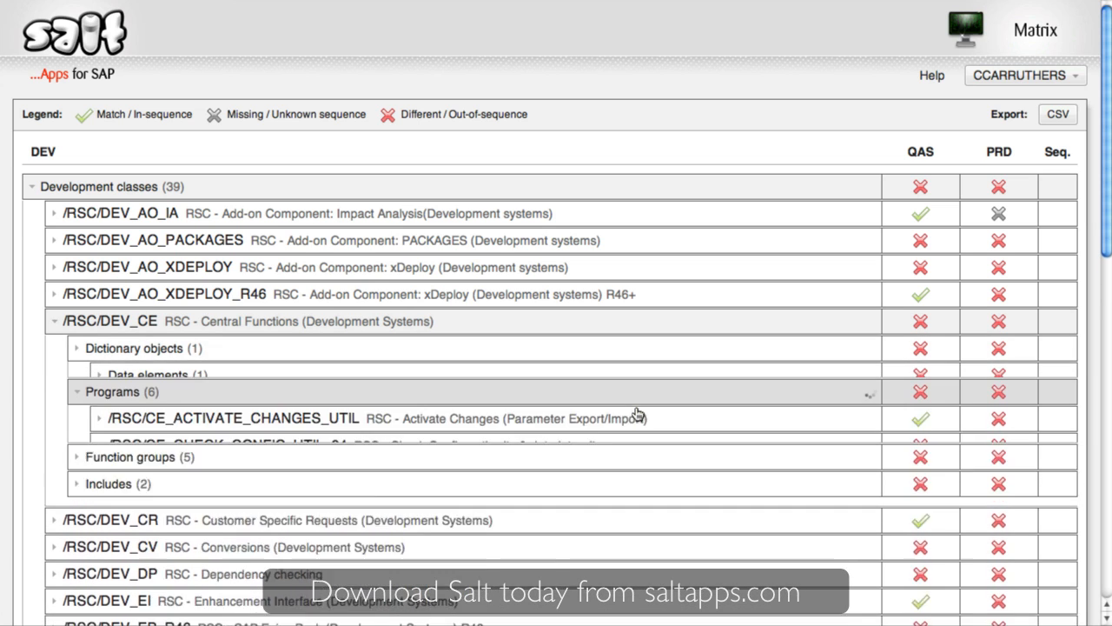
click(78, 390)
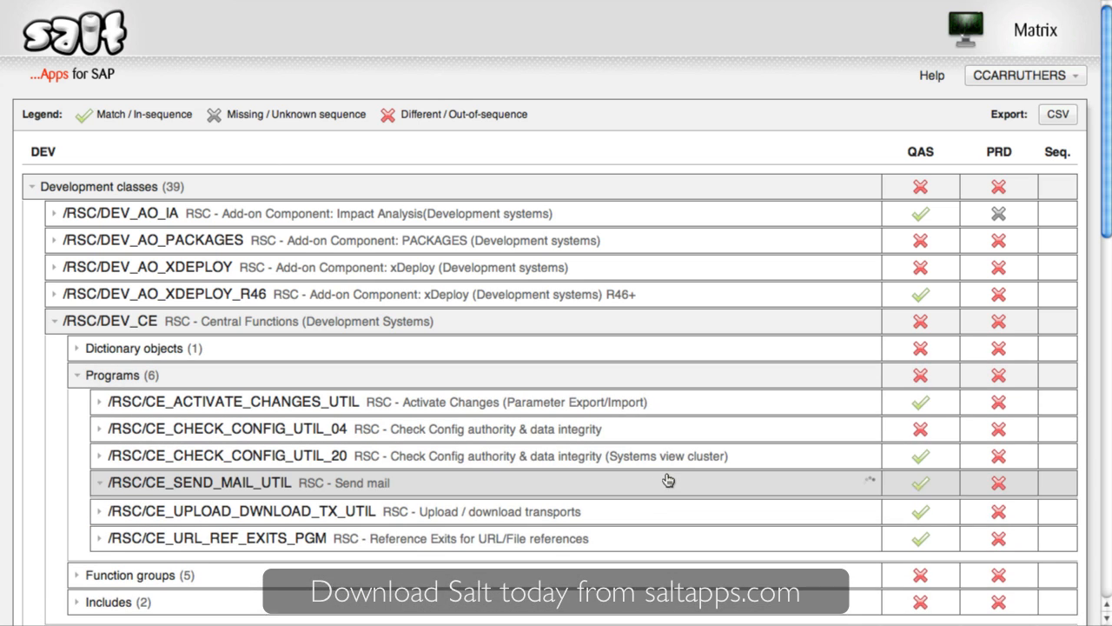
click(94, 479)
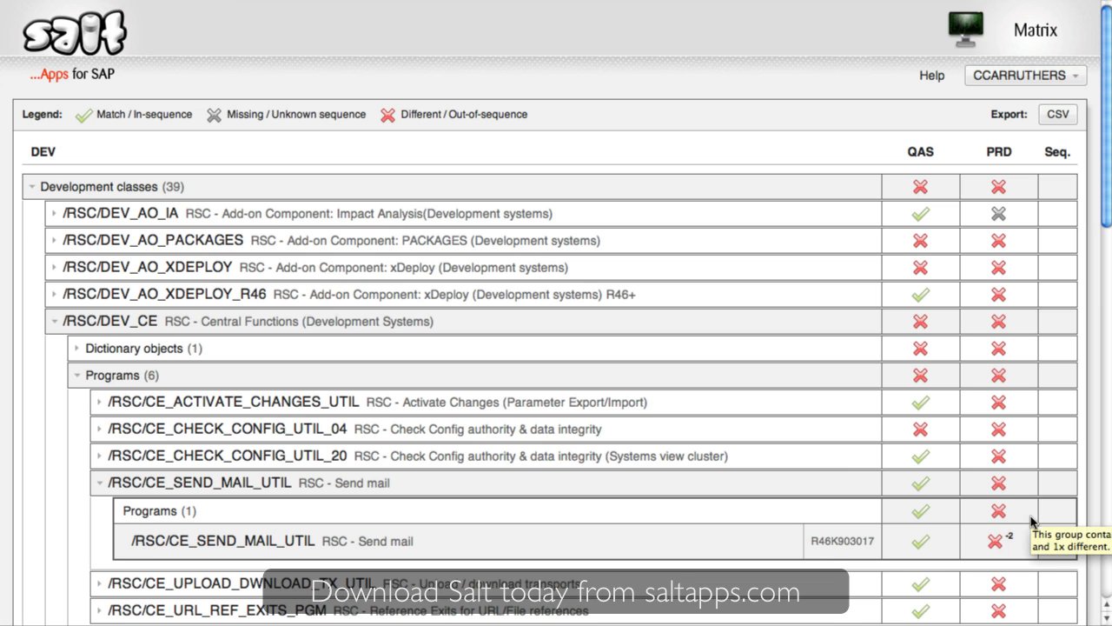
Step: Compare PRD against DEV source for /RSC/CE_SEND_MAIL_UTIL, view the first difference, then close
click(994, 539)
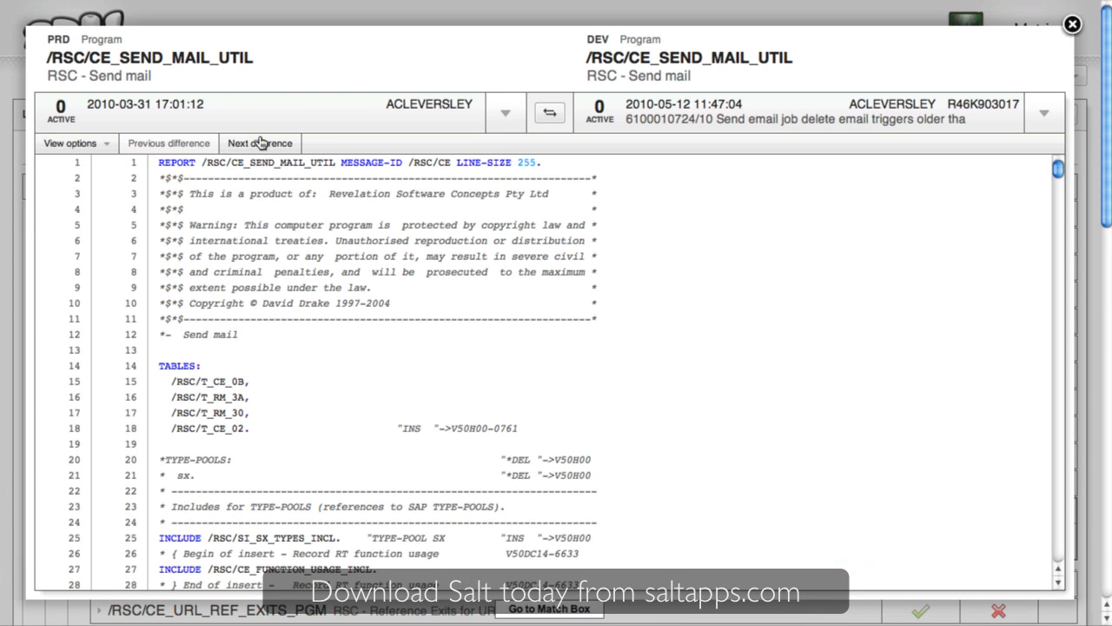
click(259, 143)
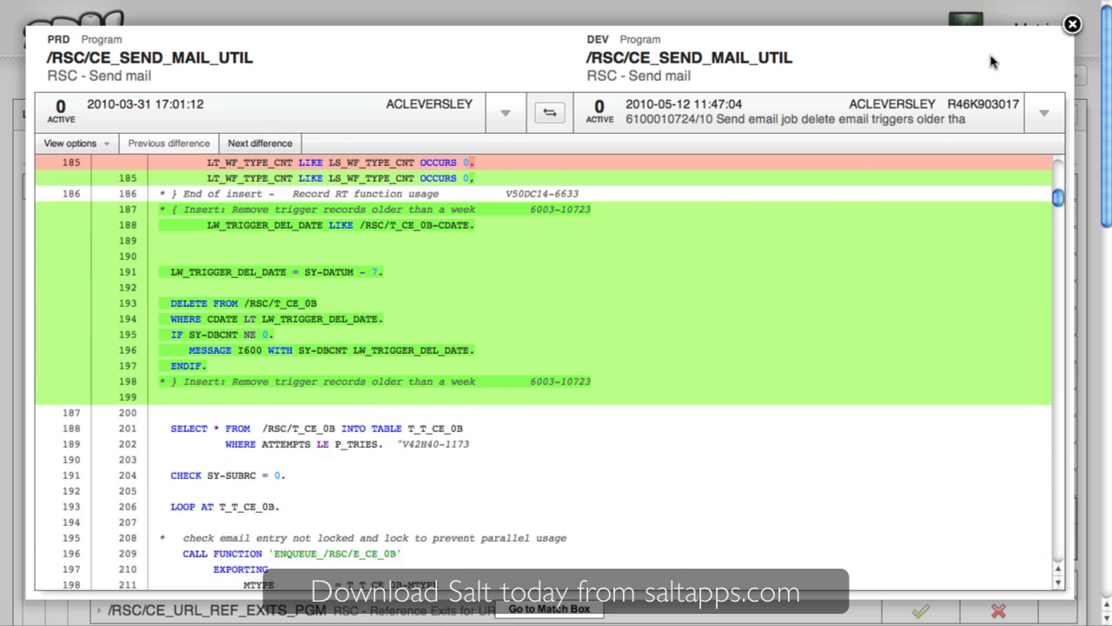
click(1072, 24)
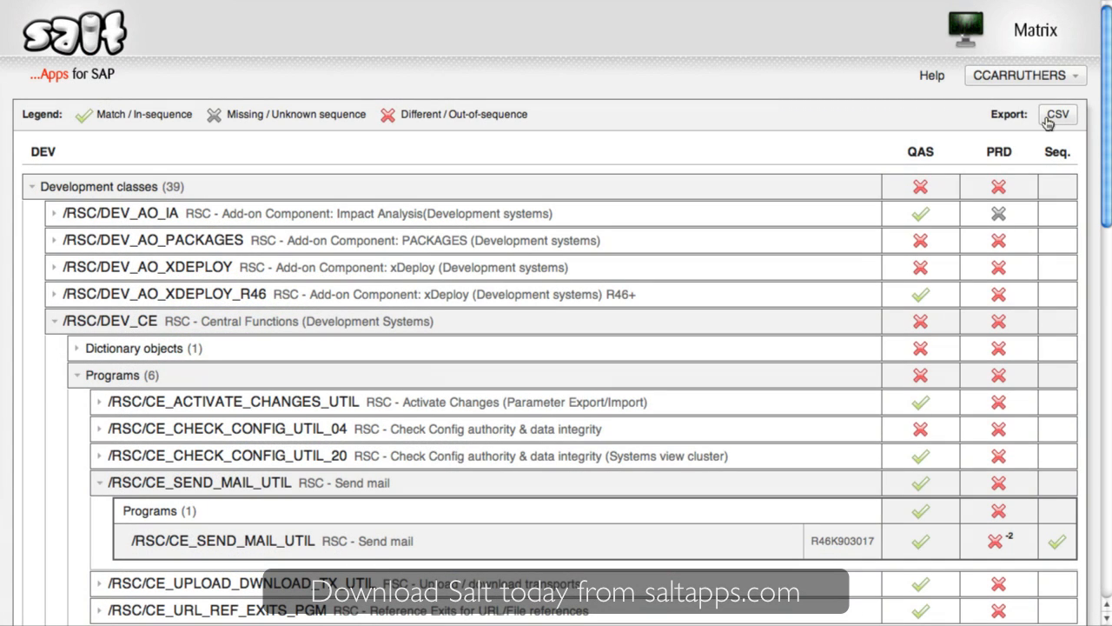
mouse_move(795, 113)
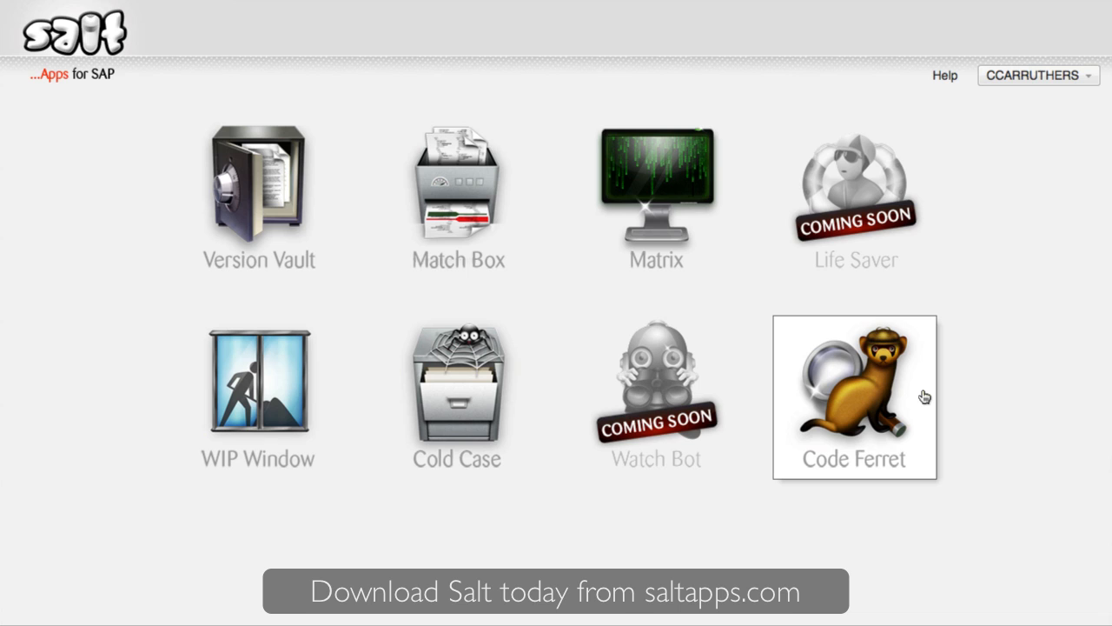
Step: Open Code Ferret and enter 'break-point' as the DEV search term
click(855, 397)
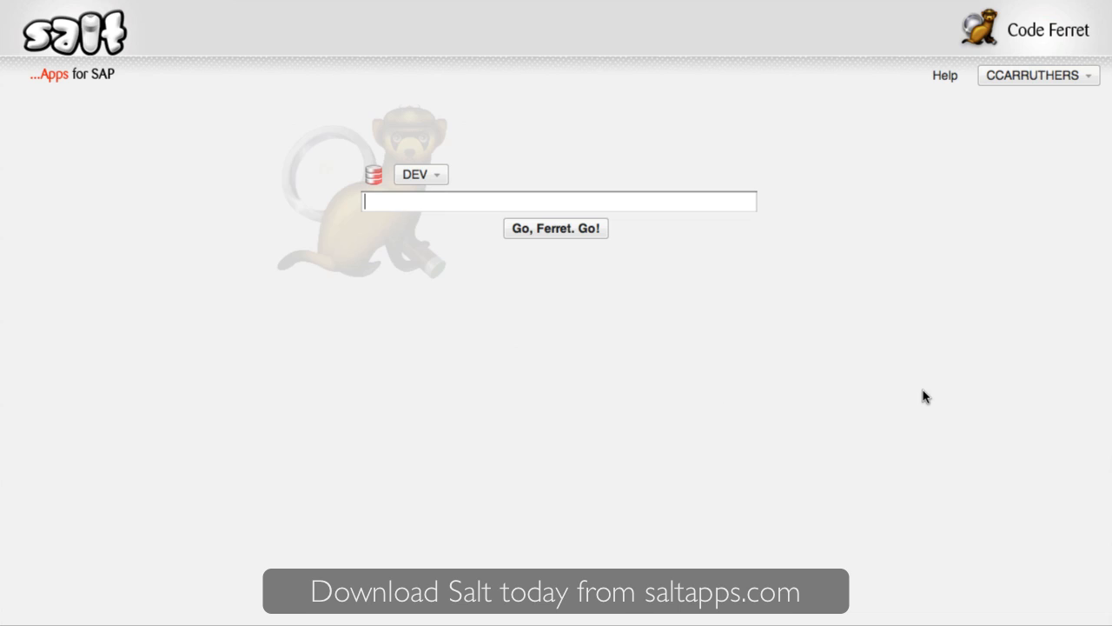
text(break-point)
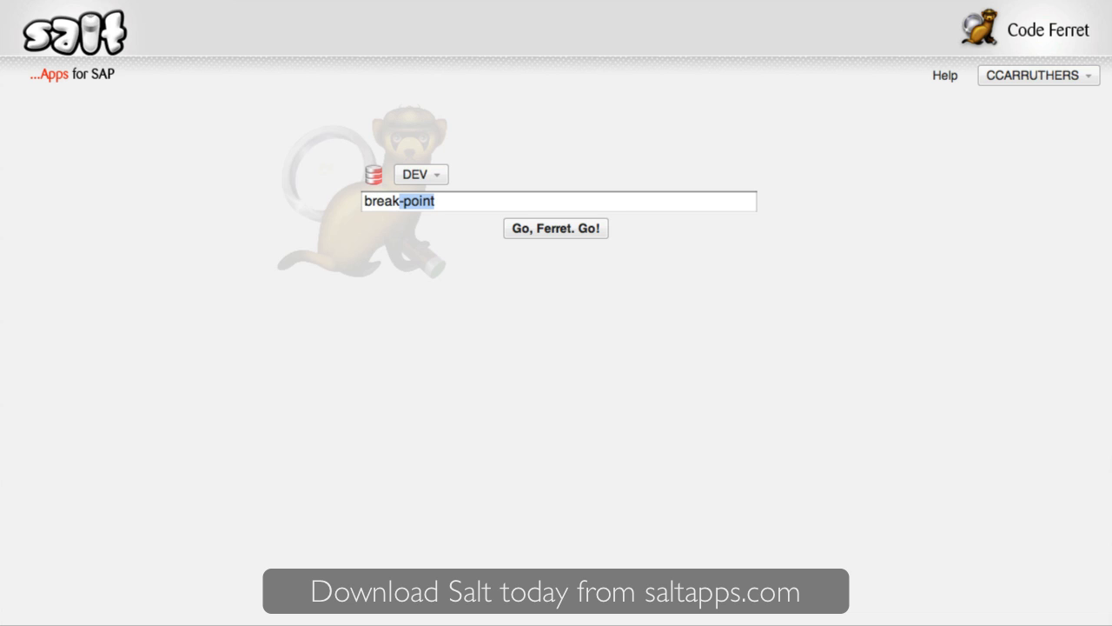
Step: Run the break-point search listing 5 objects, then close the YREVQA01 source viewer
click(555, 228)
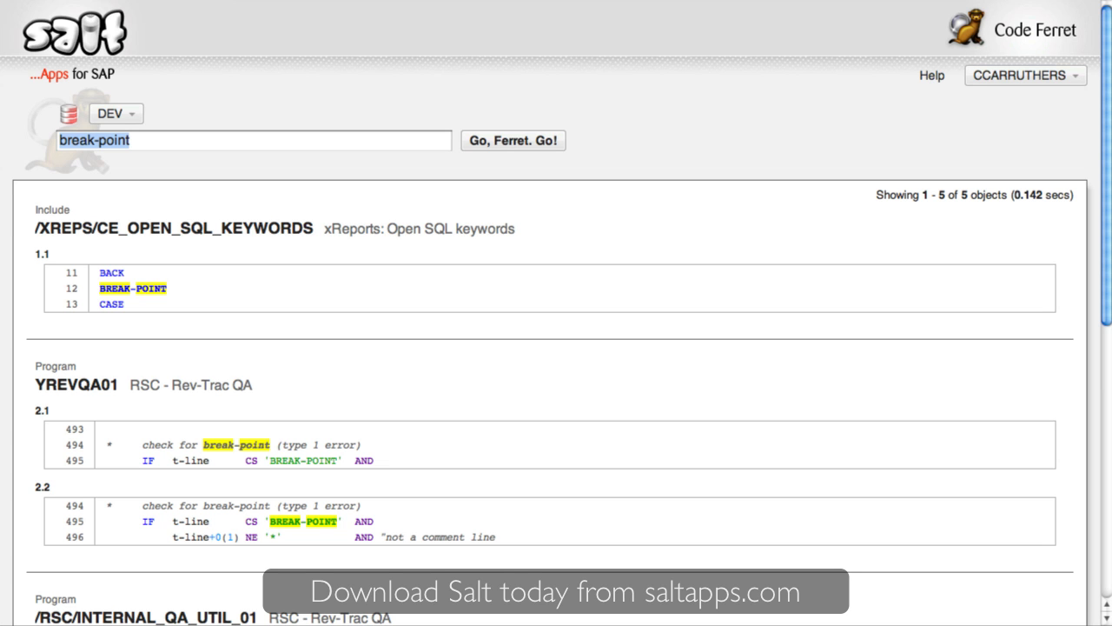
mouse_move(564, 410)
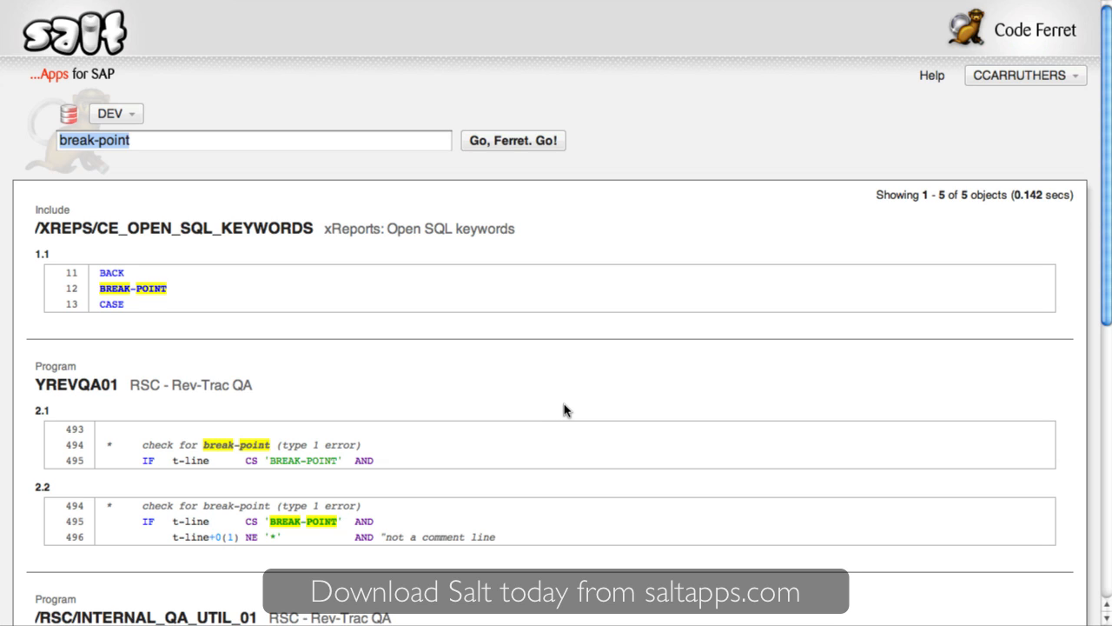
mouse_move(567, 442)
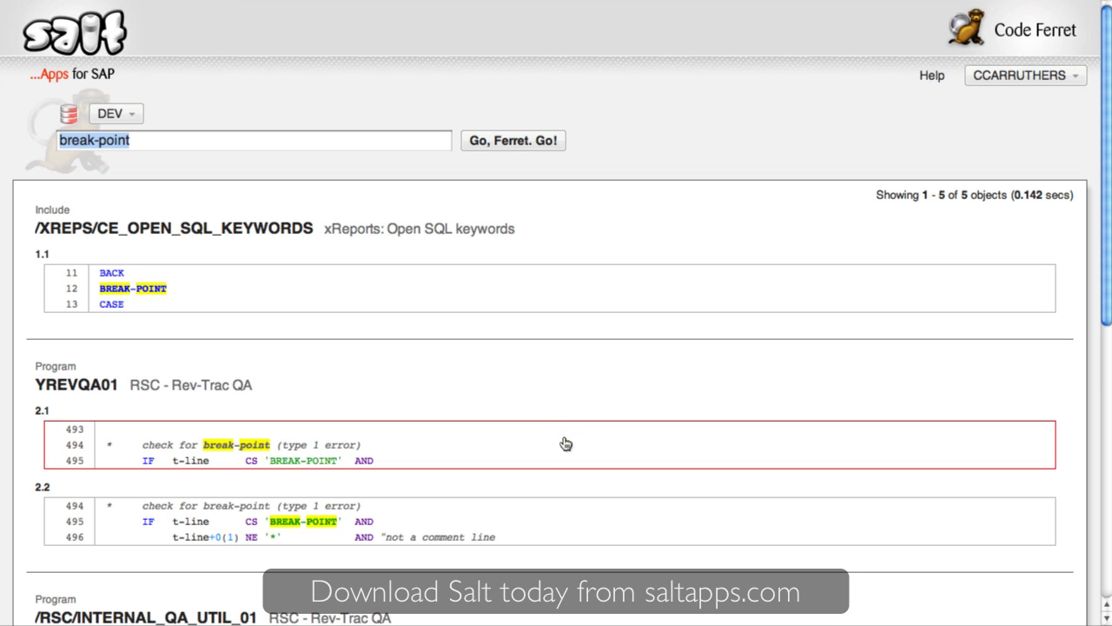
mouse_move(559, 523)
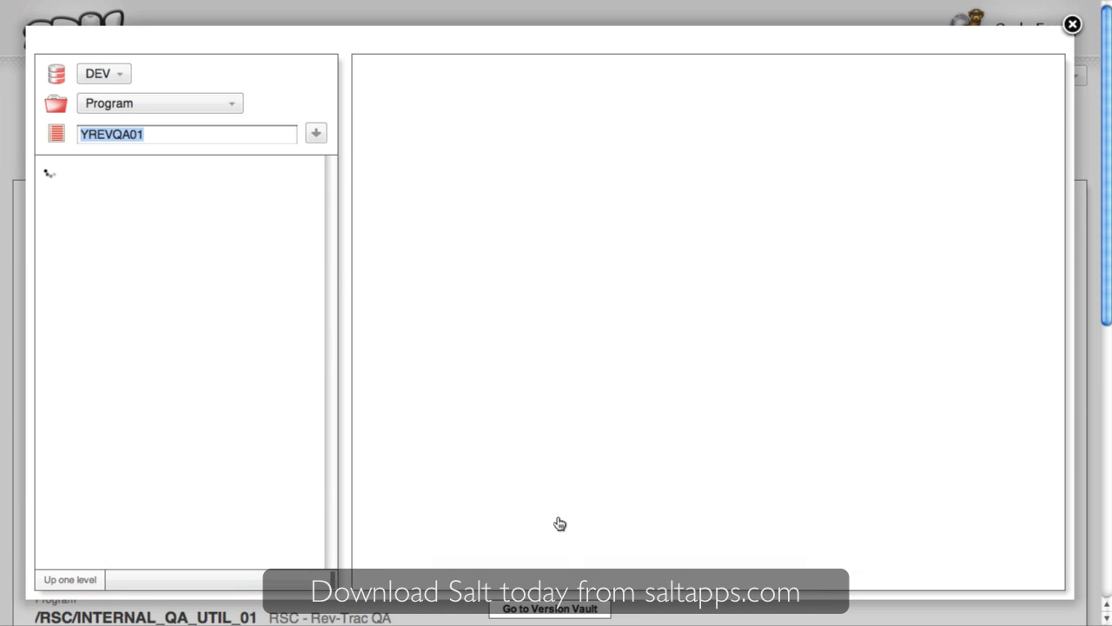
click(315, 133)
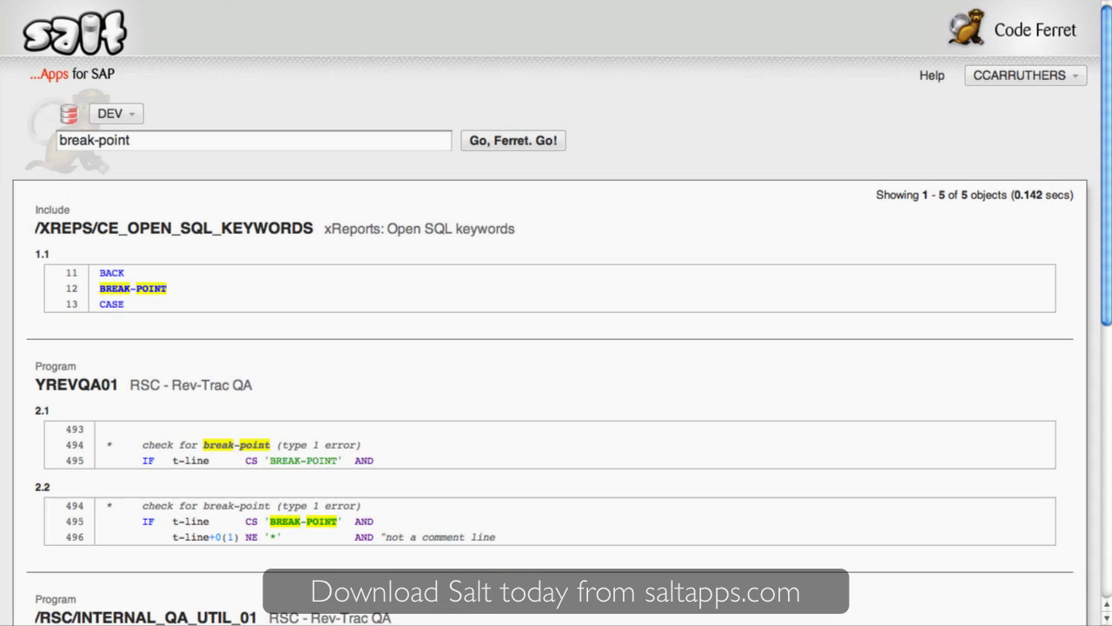
Step: Search DEV for "call function" NOT Y_REV, returning 836 objects
text("call function)
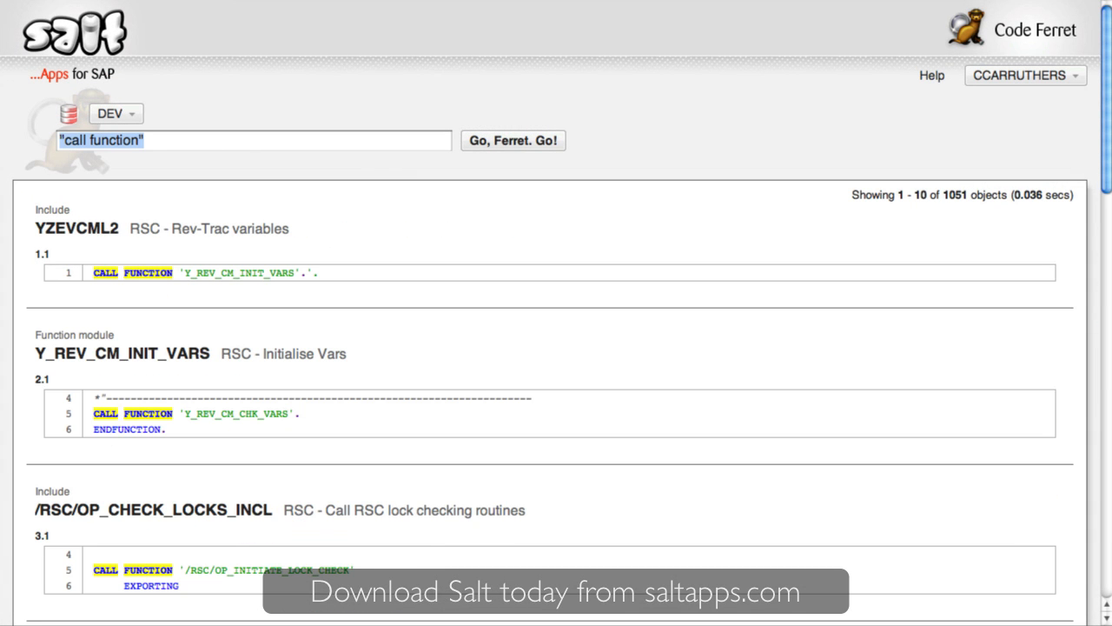
text(NOT)
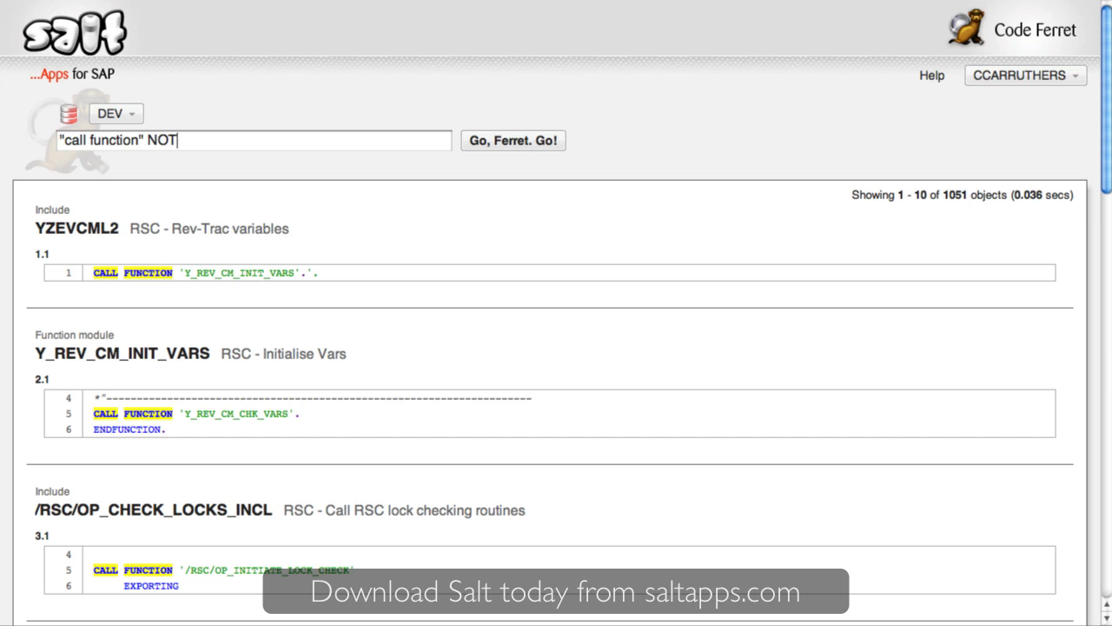
text(Y_REV)
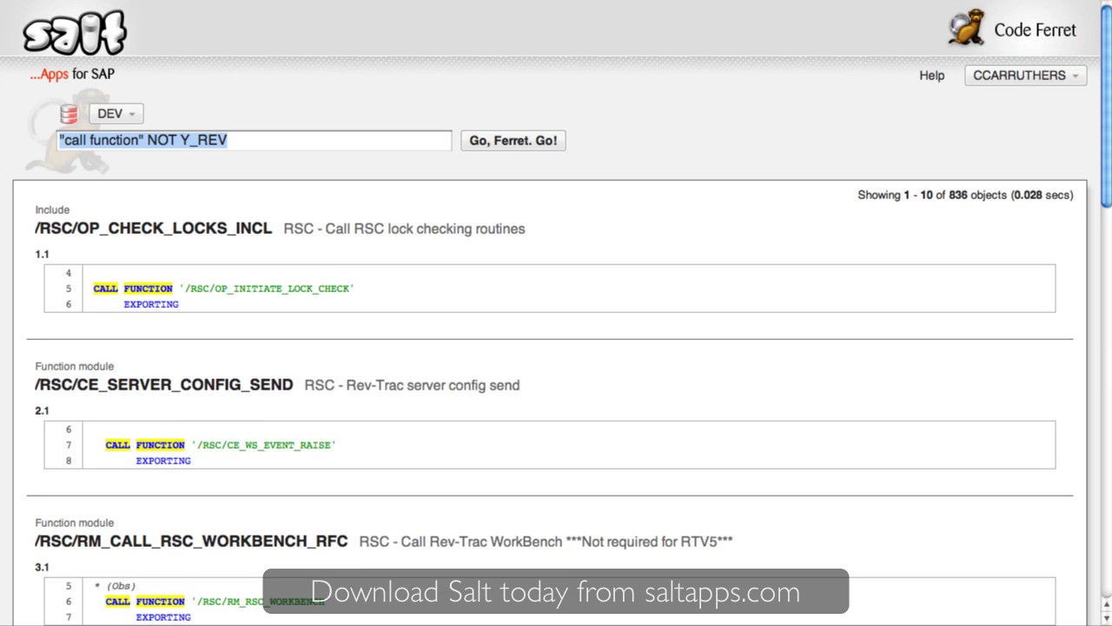
mouse_move(163, 89)
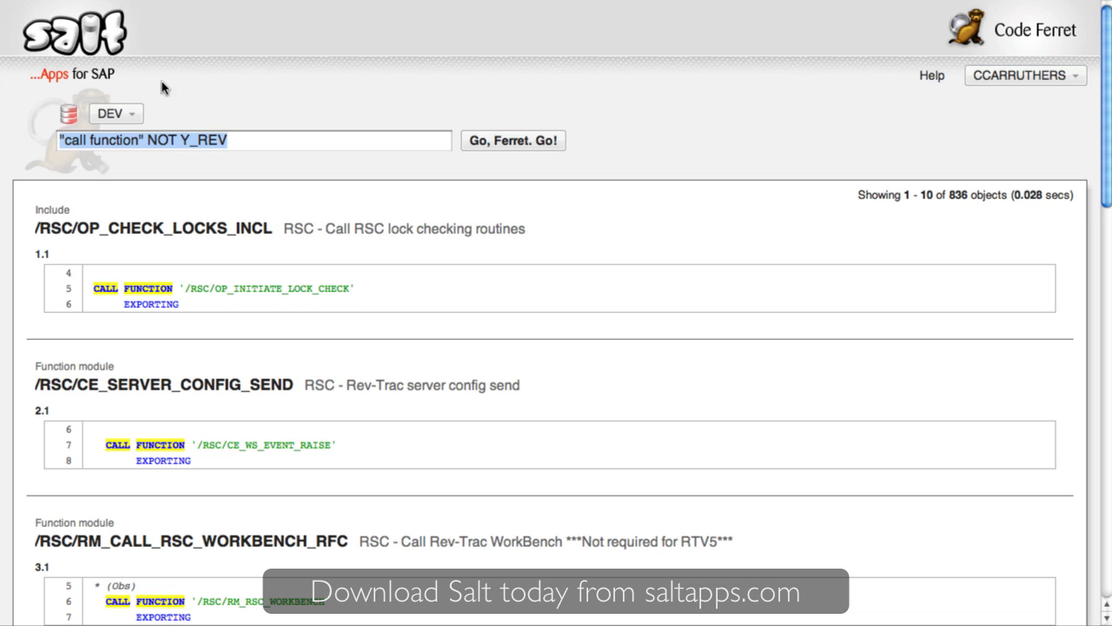